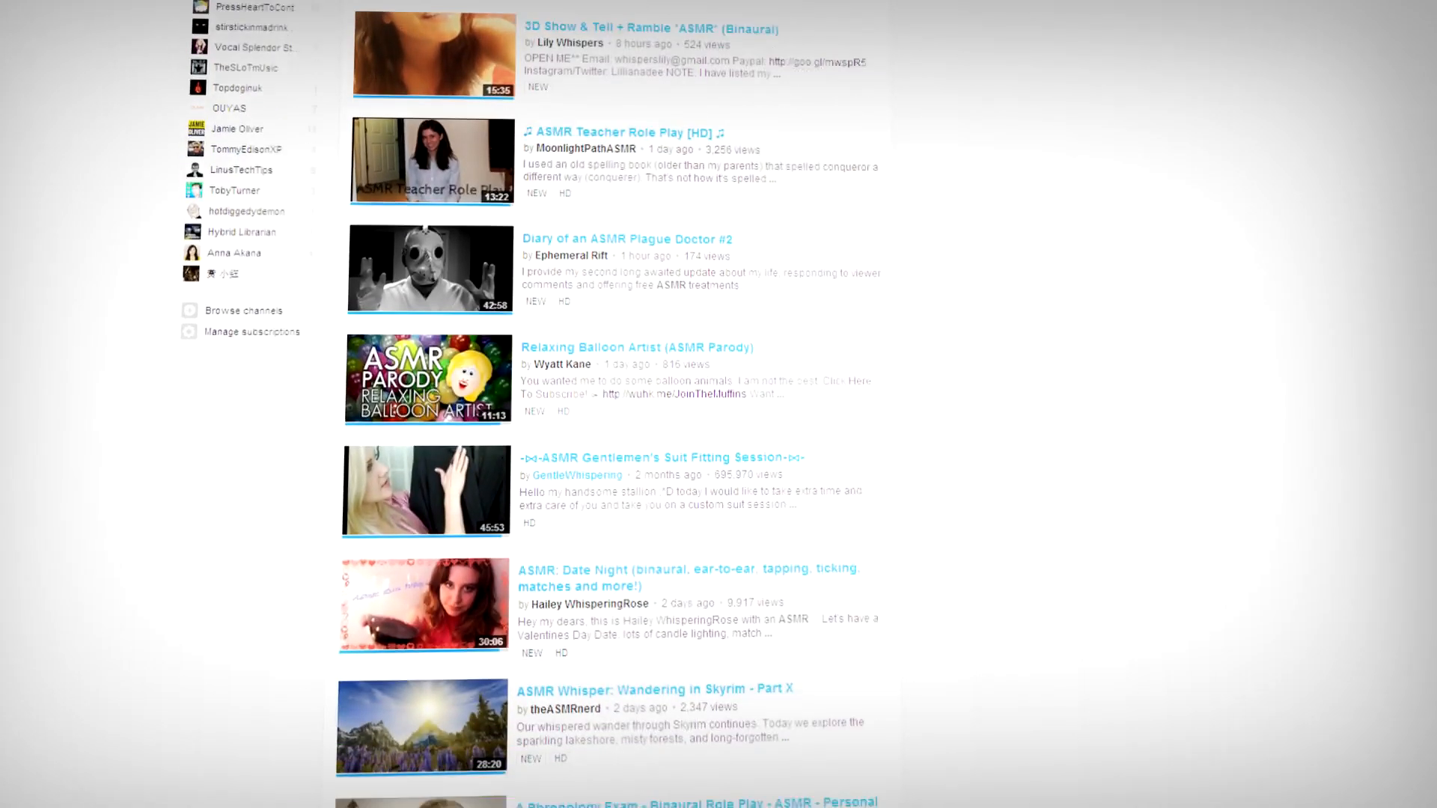
Install the Flip this extension from the Web Store and request YouTube's HTML5 player.
scroll(down, 3)
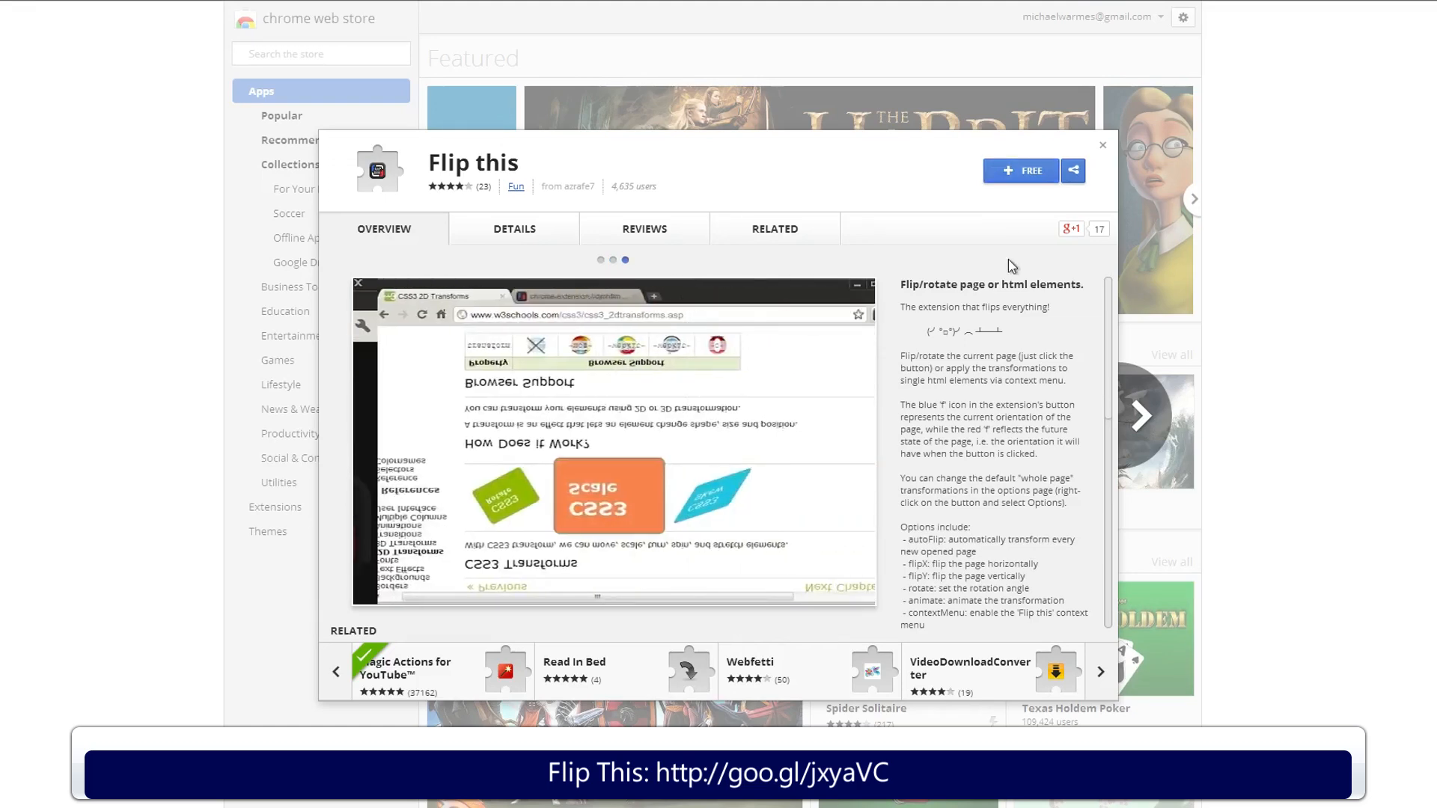
click(1020, 171)
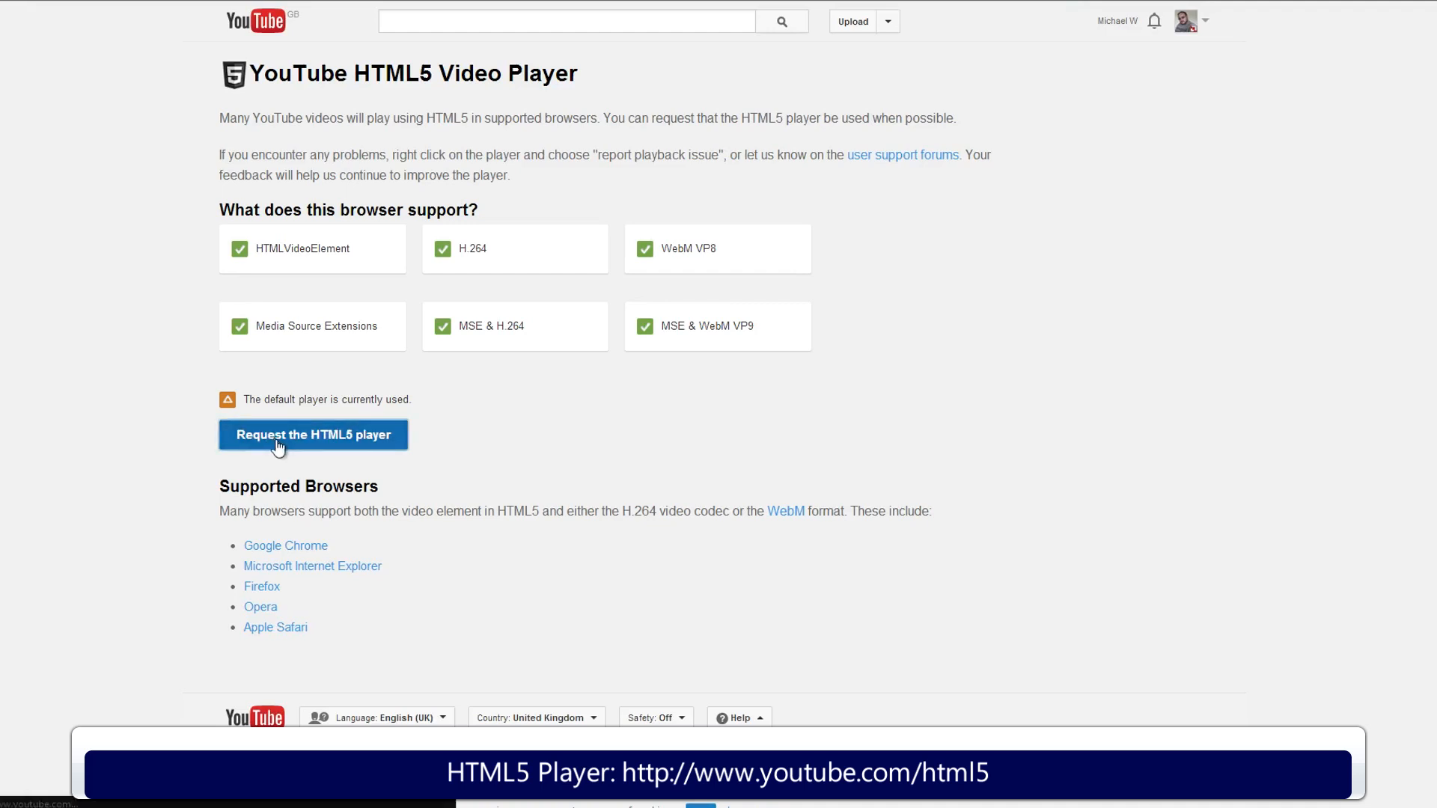
click(314, 434)
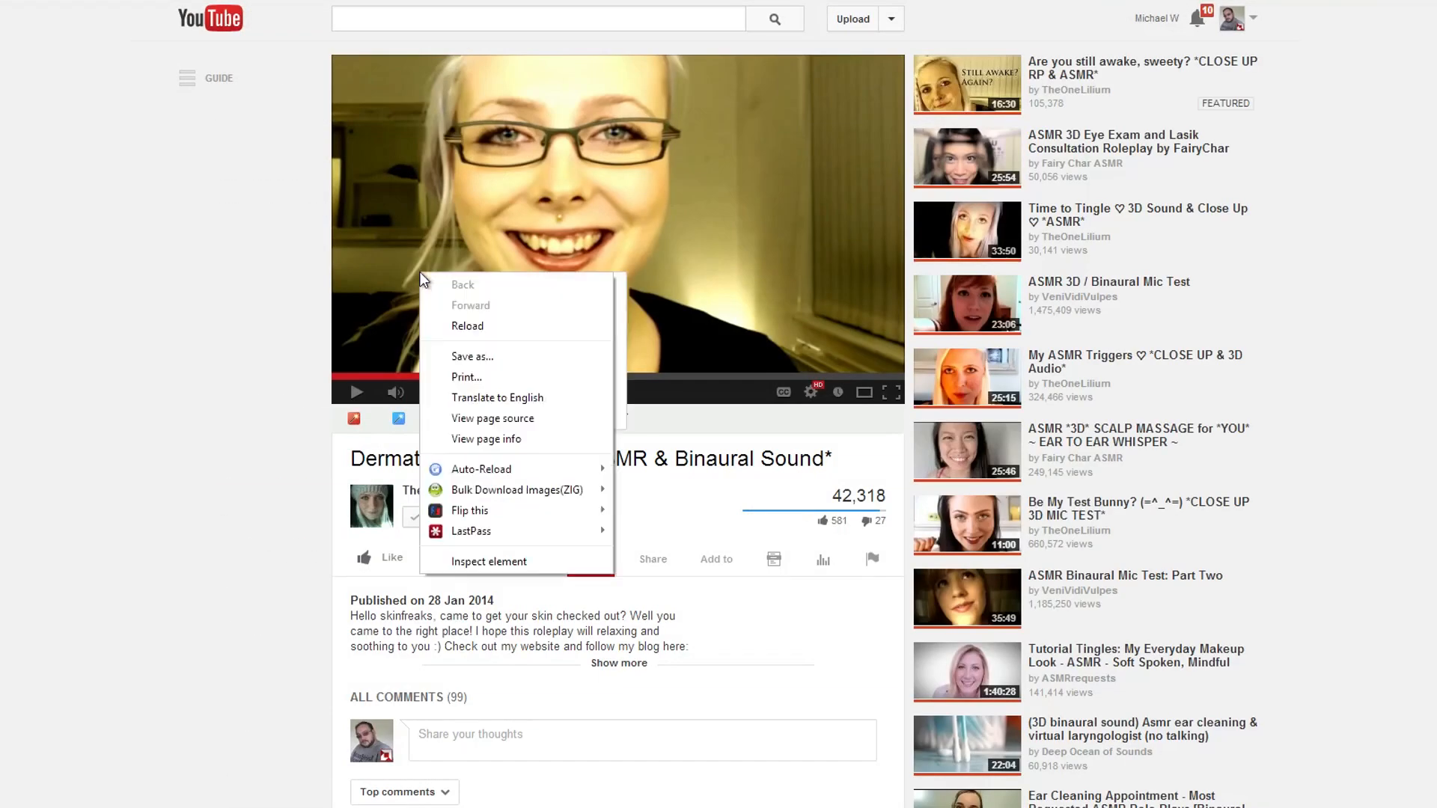
mouse_move(493, 418)
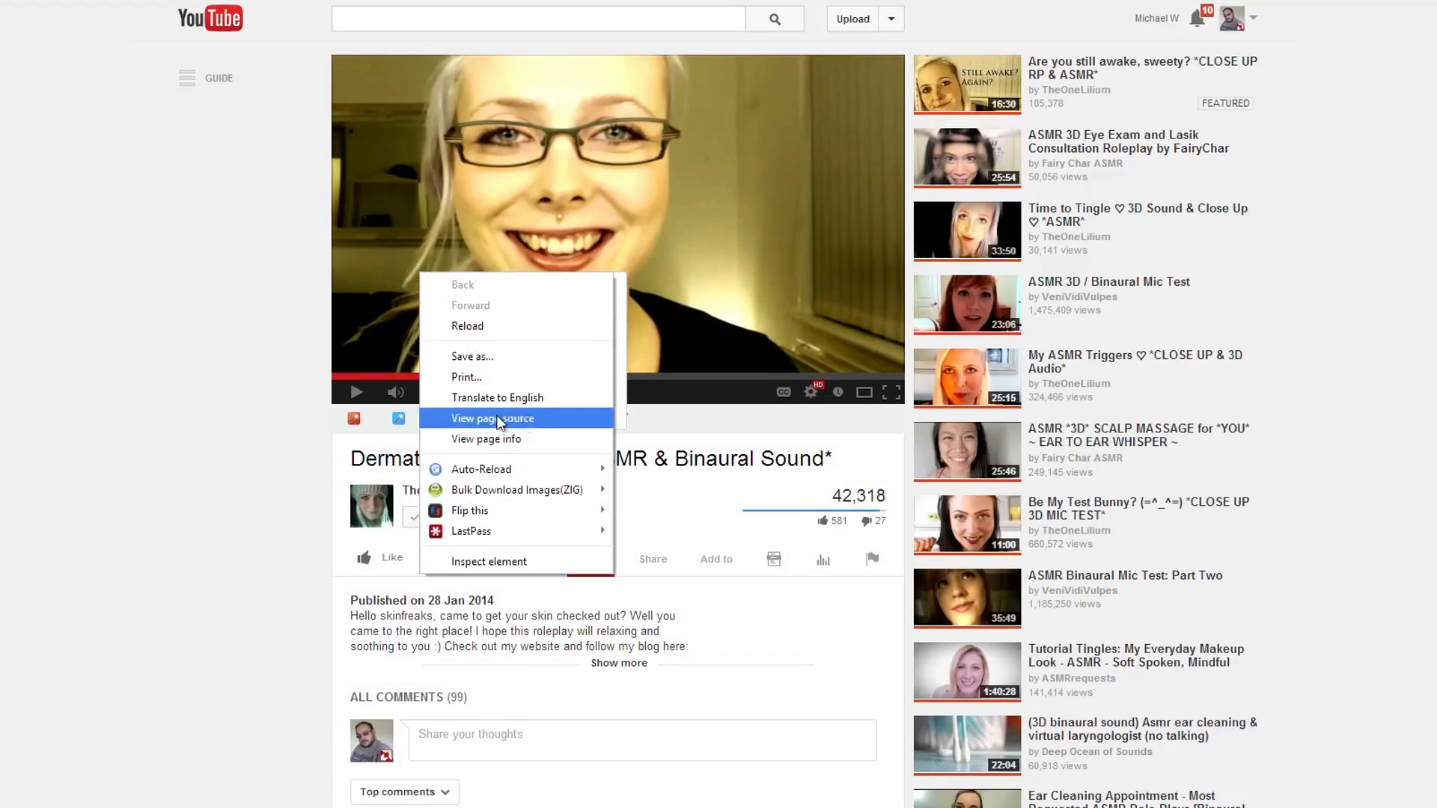